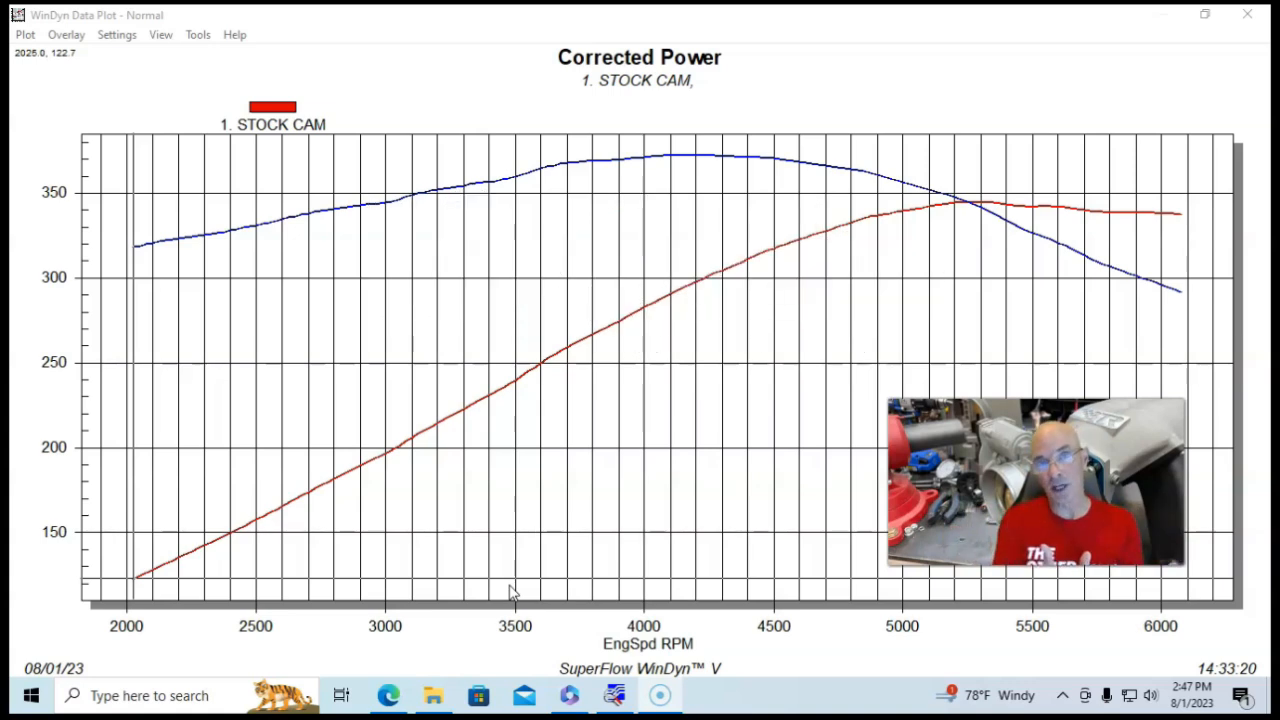
{"action": "mouse_move", "coordinate": [56, 636]}
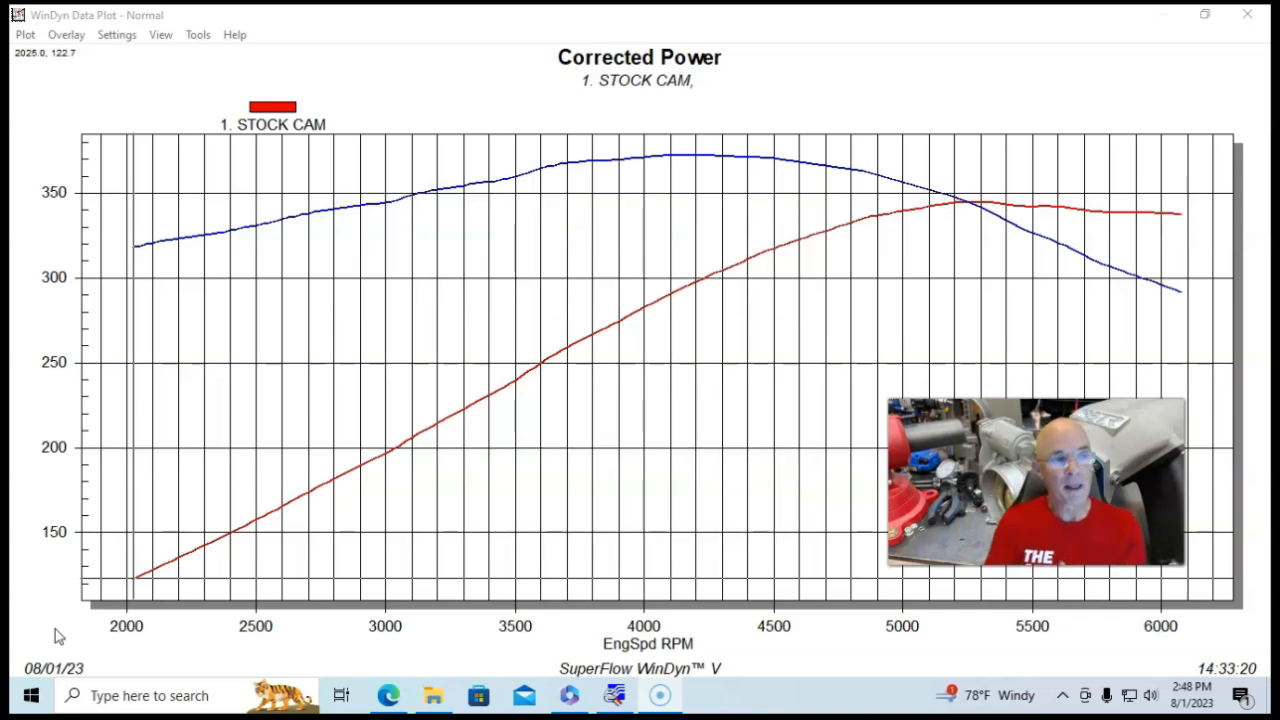
{"action": "mouse_move", "coordinate": [984, 204]}
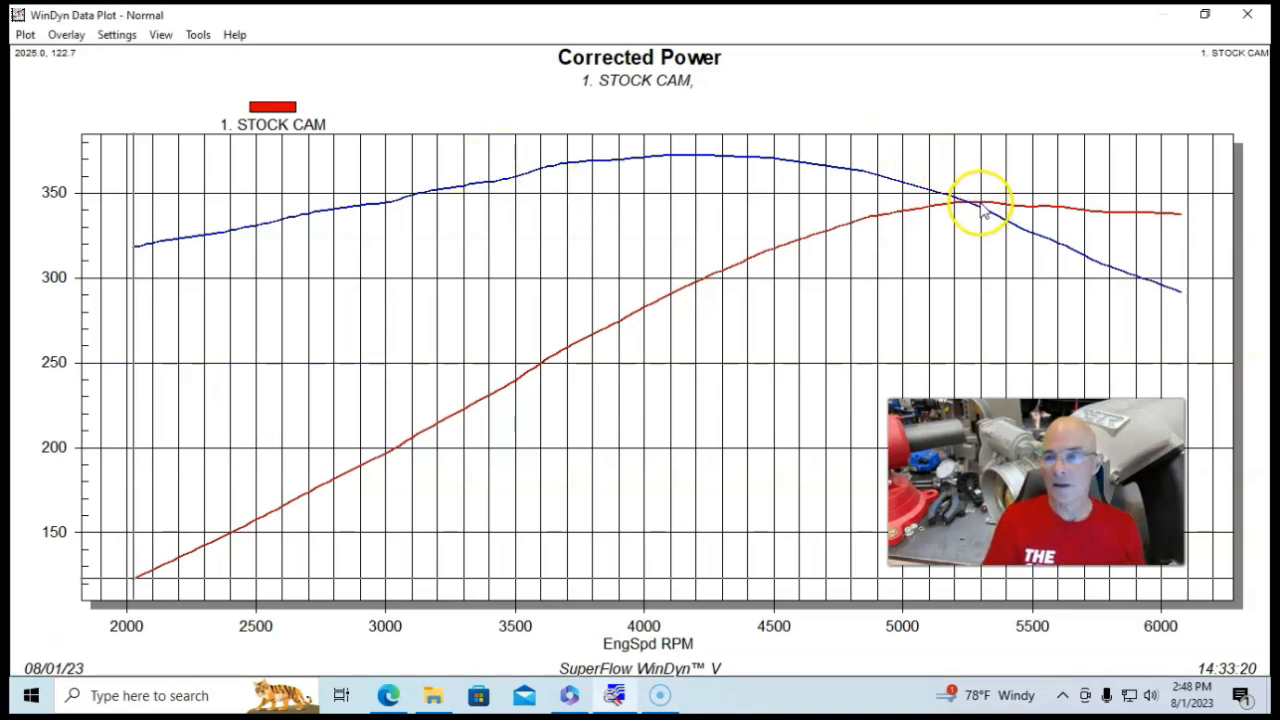
{"action": "mouse_move", "coordinate": [988, 206]}
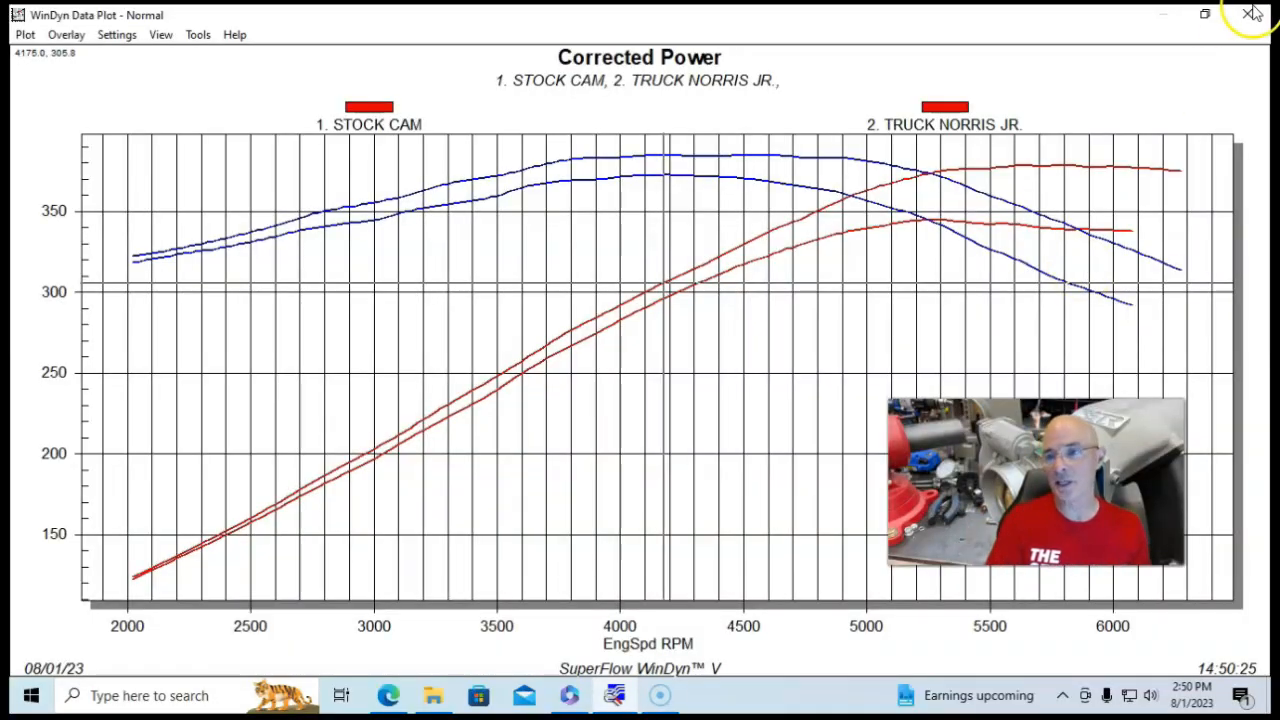
{"action": "mouse_move", "coordinate": [1068, 172]}
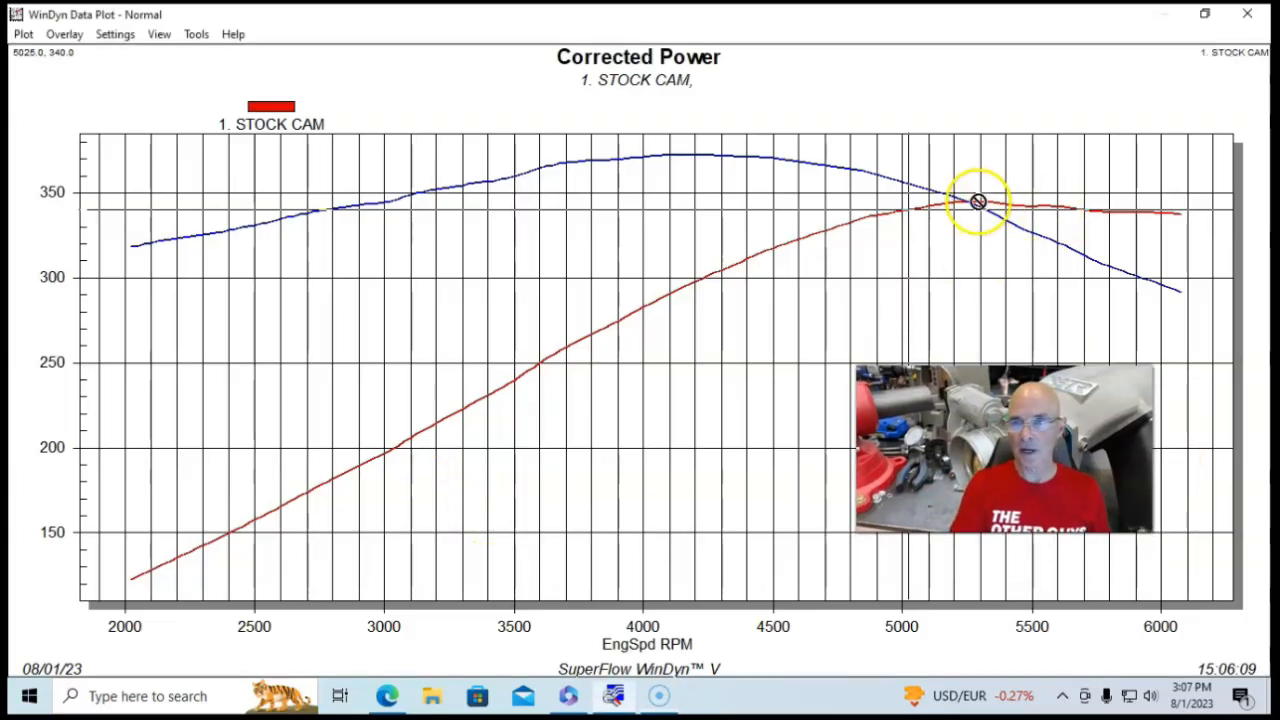
{"action": "mouse_move", "coordinate": [984, 210]}
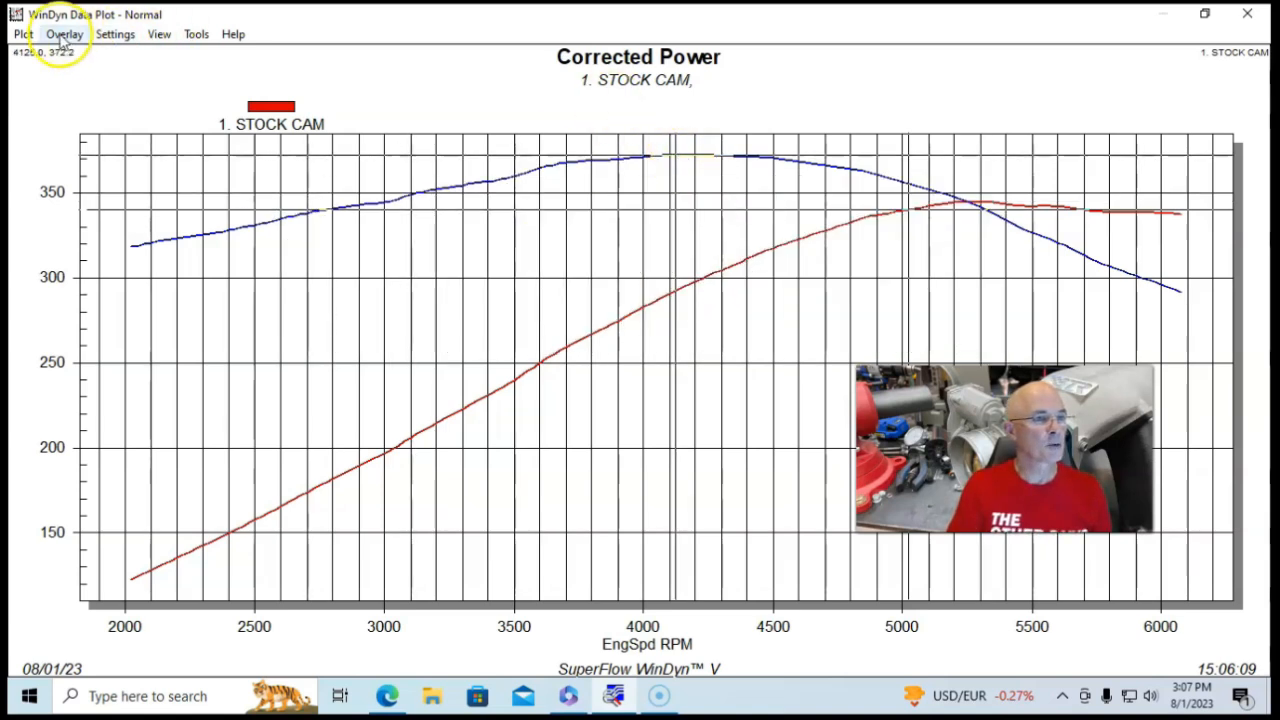
Step: Overlay the 3. 220 CAM run on the stock cam power/torque plot
{"action": "left_click", "coordinate": [64, 32]}
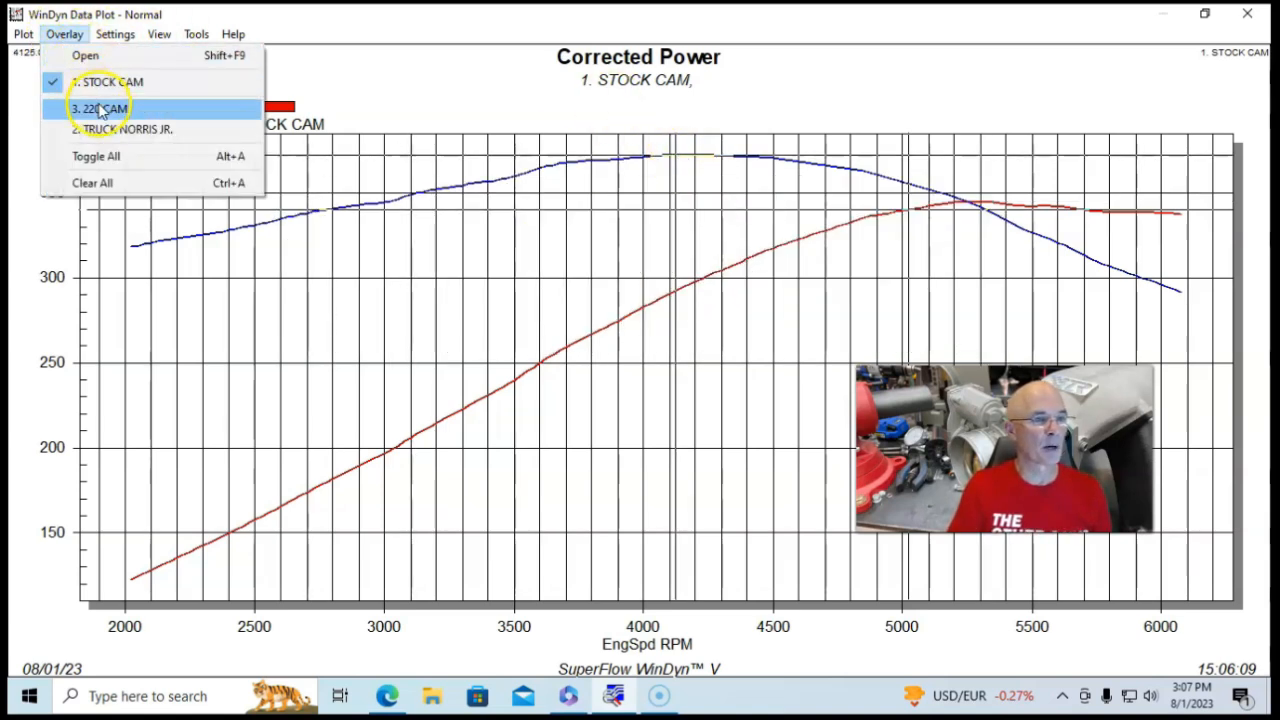
{"action": "left_click", "coordinate": [96, 108]}
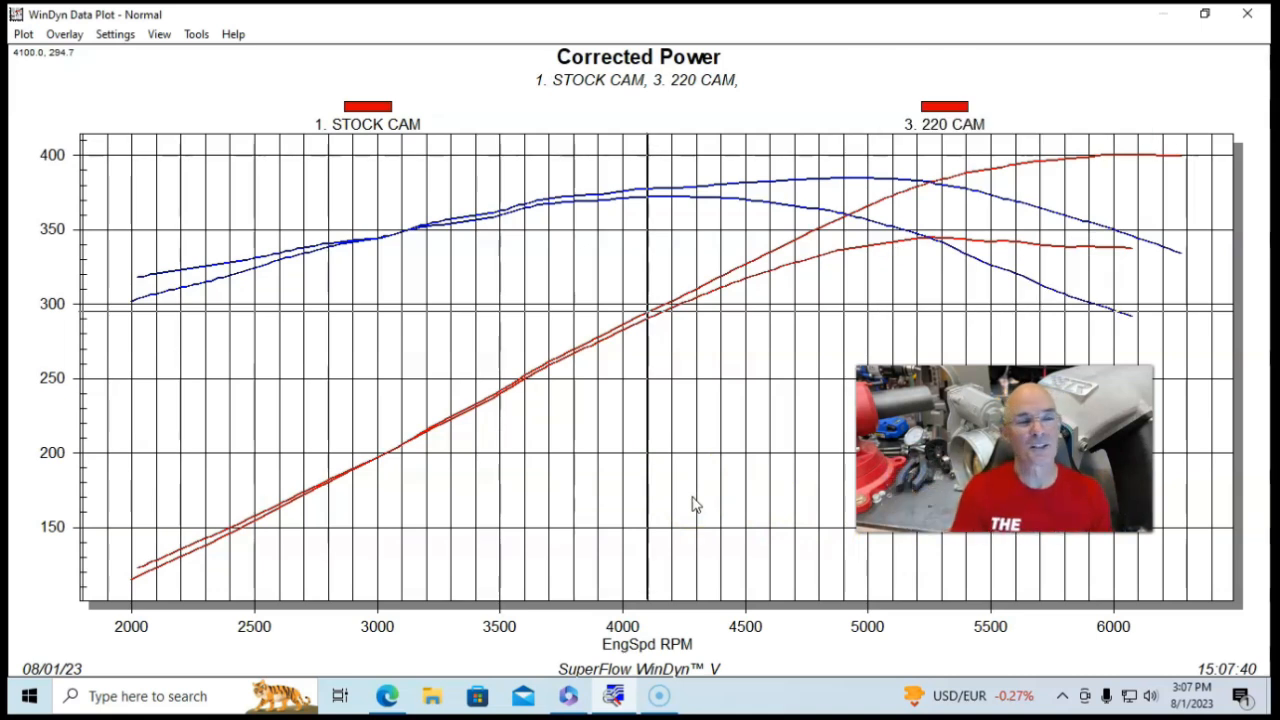
{"action": "mouse_move", "coordinate": [1270, 216]}
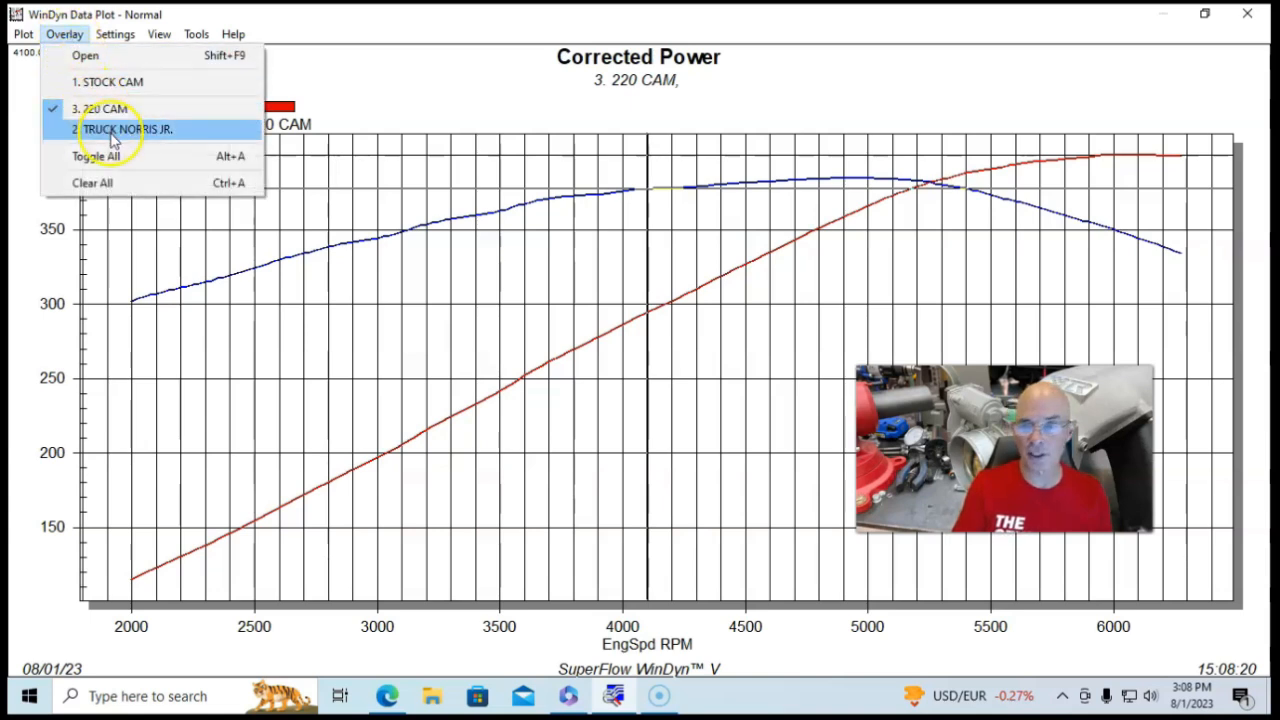
Step: Overlay 2. TRUCK NORRIS JR. for comparison, then remove it, leaving only the 3. 220 CAM run
{"action": "left_click", "coordinate": [126, 128]}
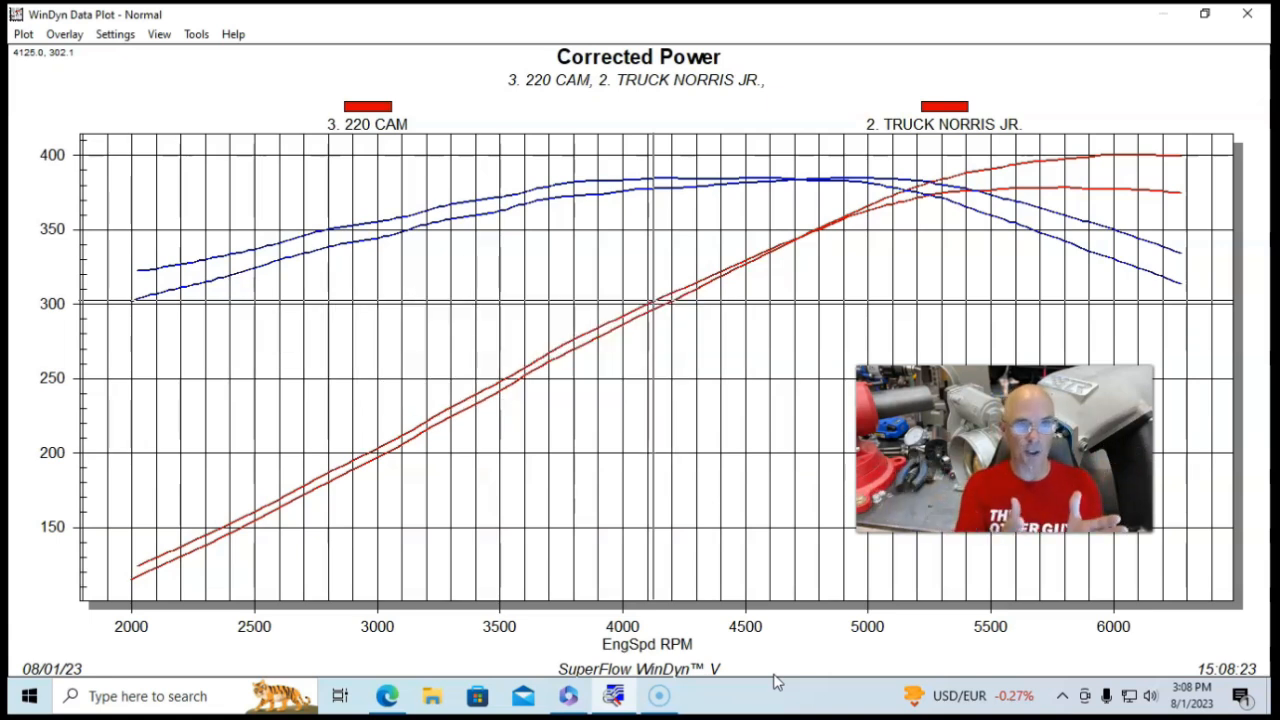
{"action": "mouse_move", "coordinate": [888, 592]}
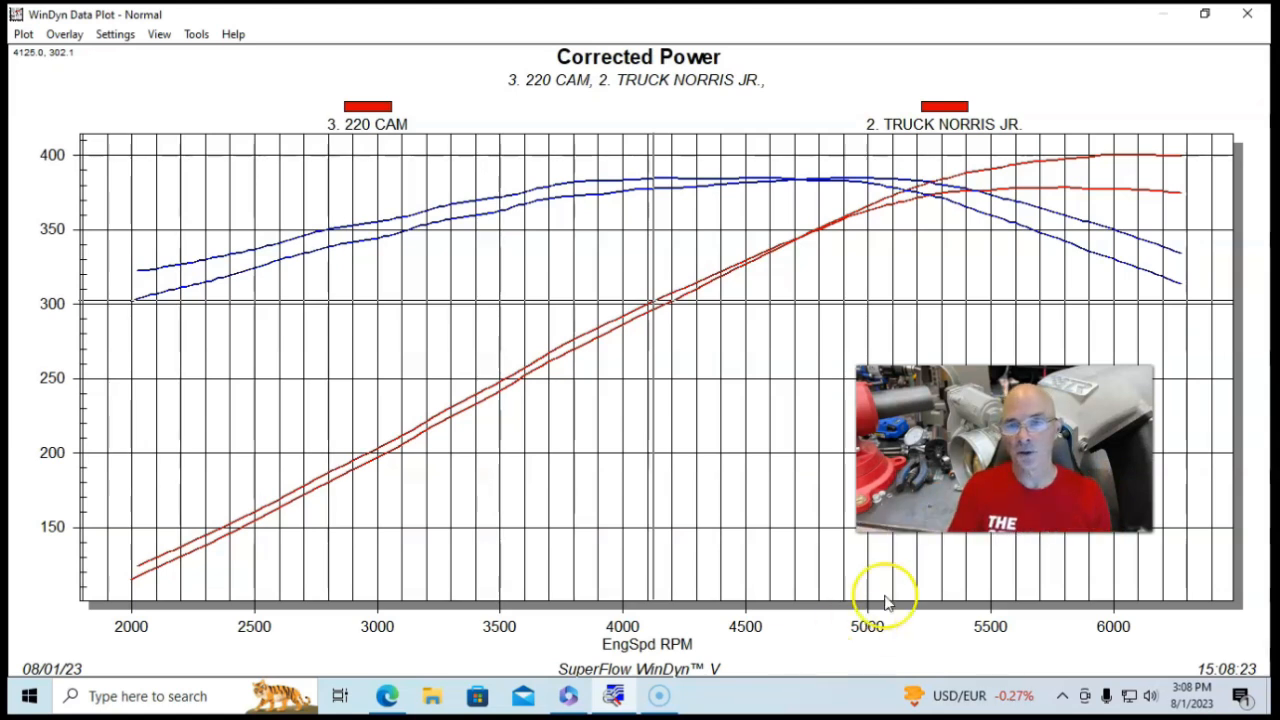
{"action": "mouse_move", "coordinate": [810, 188]}
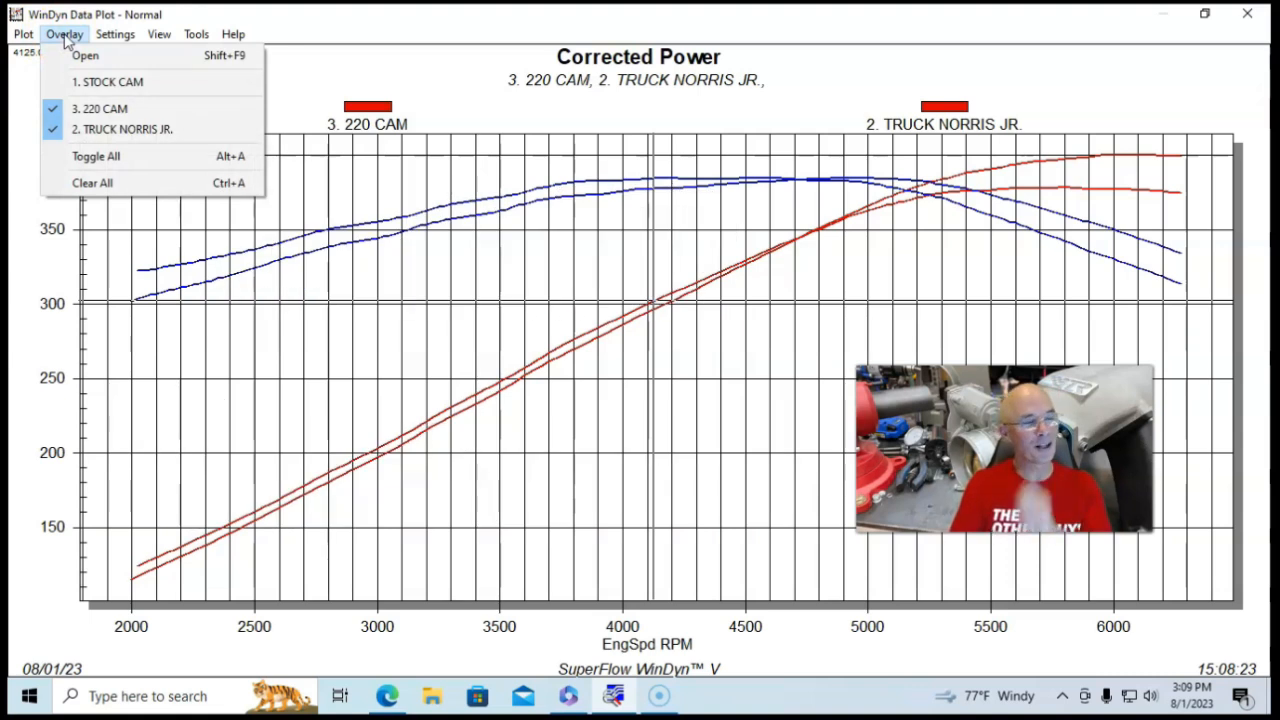
{"action": "mouse_move", "coordinate": [122, 128]}
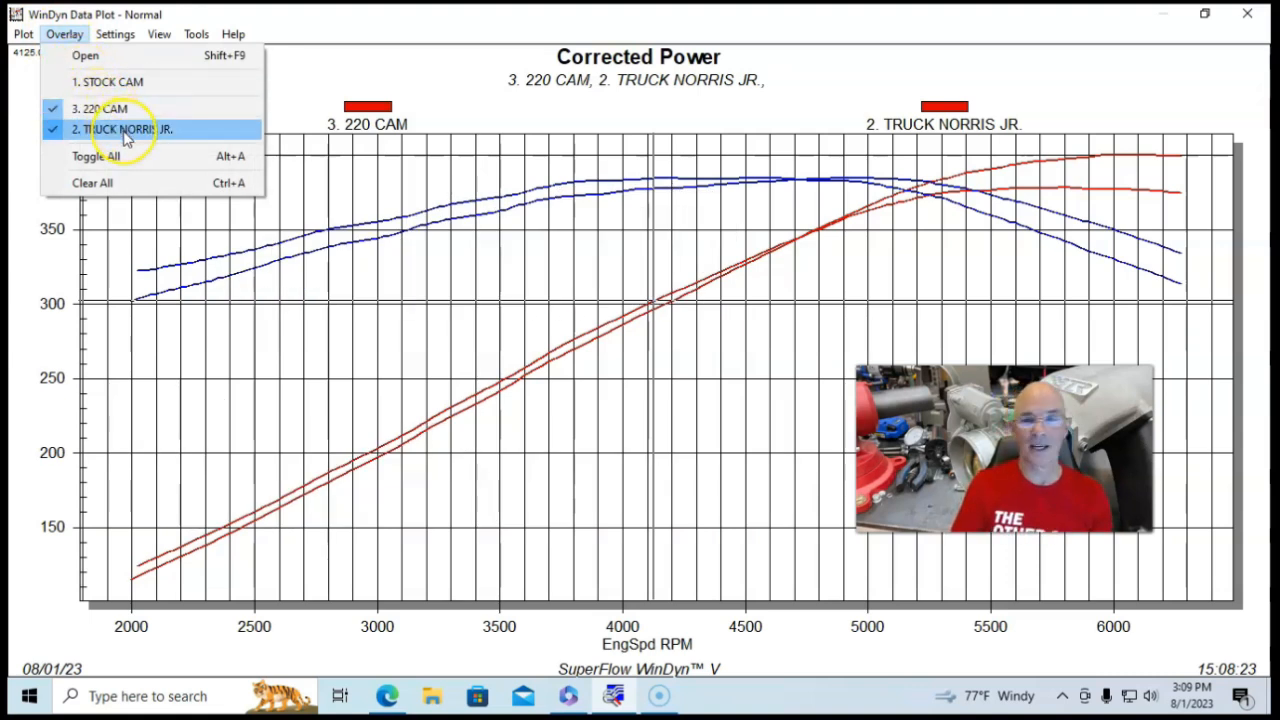
{"action": "left_click", "coordinate": [120, 128]}
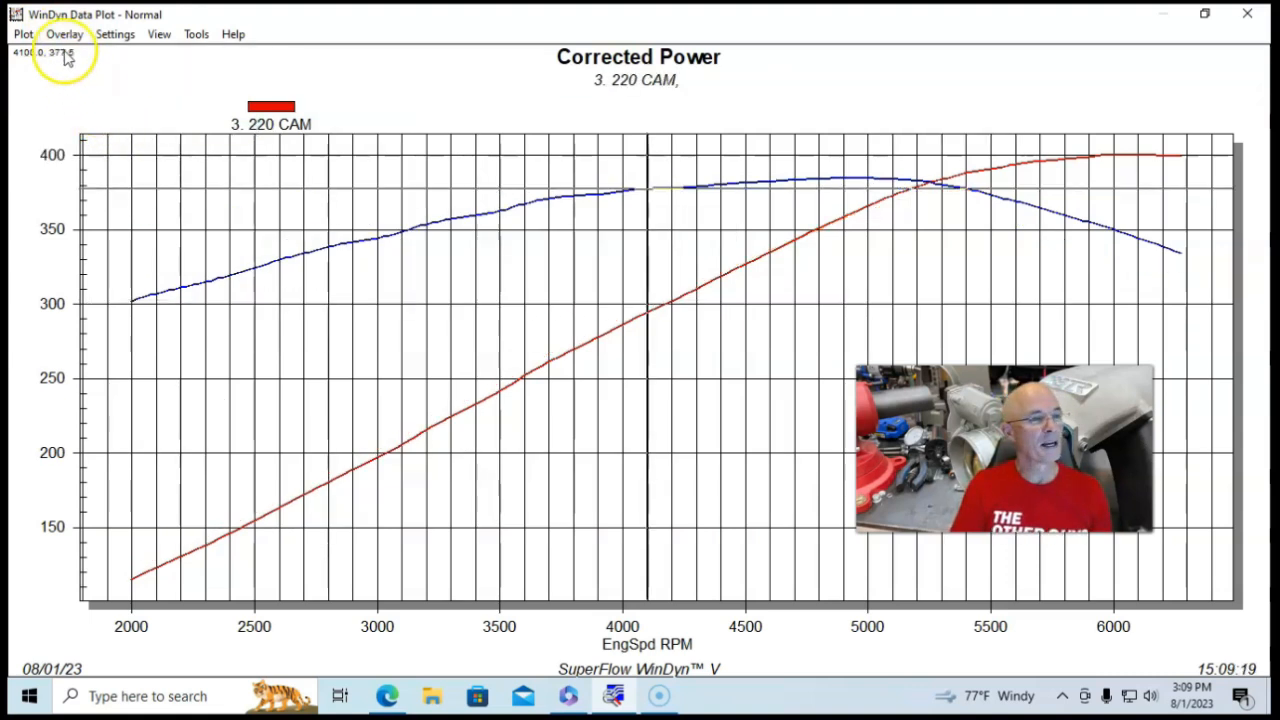
{"action": "left_click", "coordinate": [64, 32]}
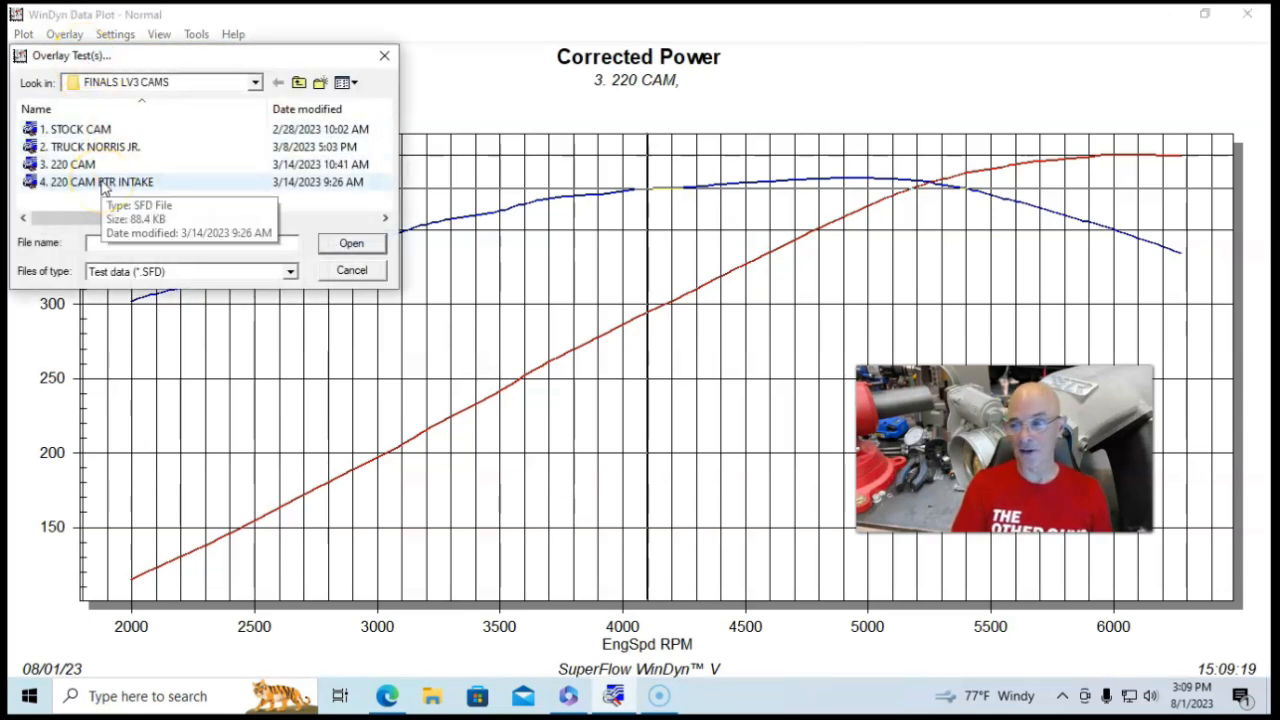
Step: Overlay the 4. 220 CAM BTR INTAKE run from the FINALS LV3 CAMS folder on the 220 CAM plot
{"action": "left_click", "coordinate": [352, 244]}
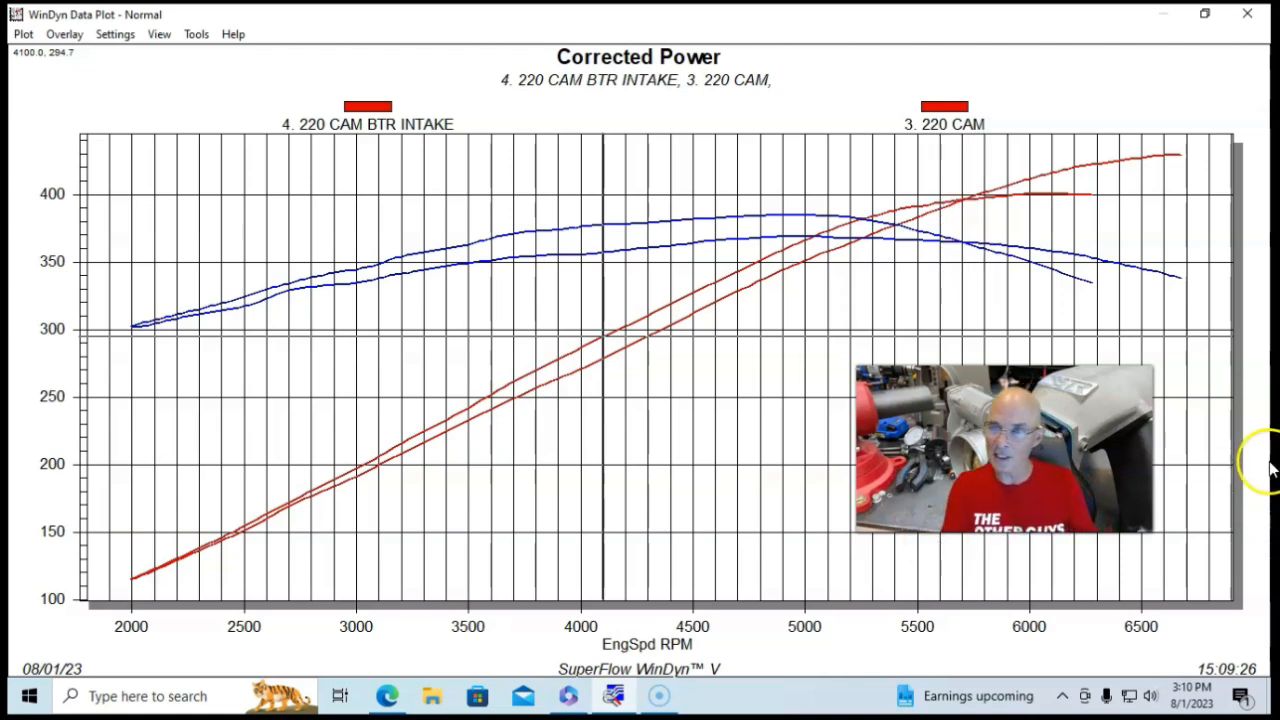
{"action": "mouse_move", "coordinate": [964, 204]}
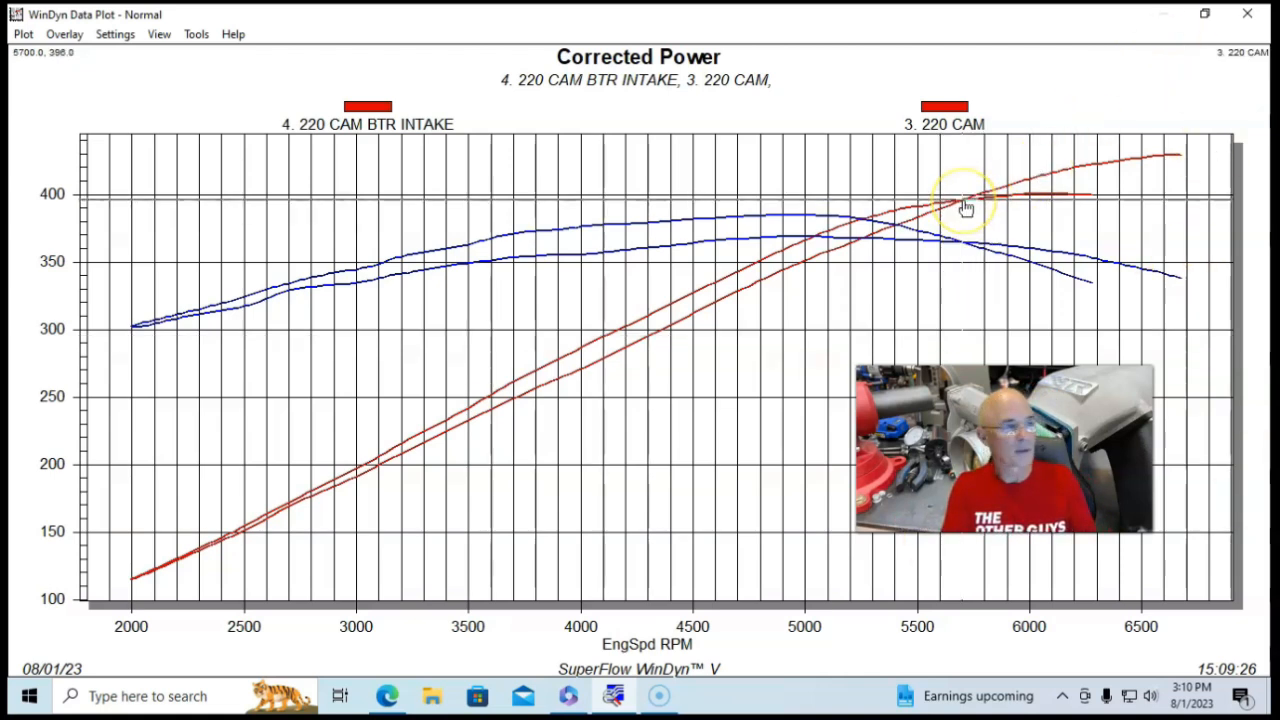
{"action": "mouse_move", "coordinate": [1010, 250]}
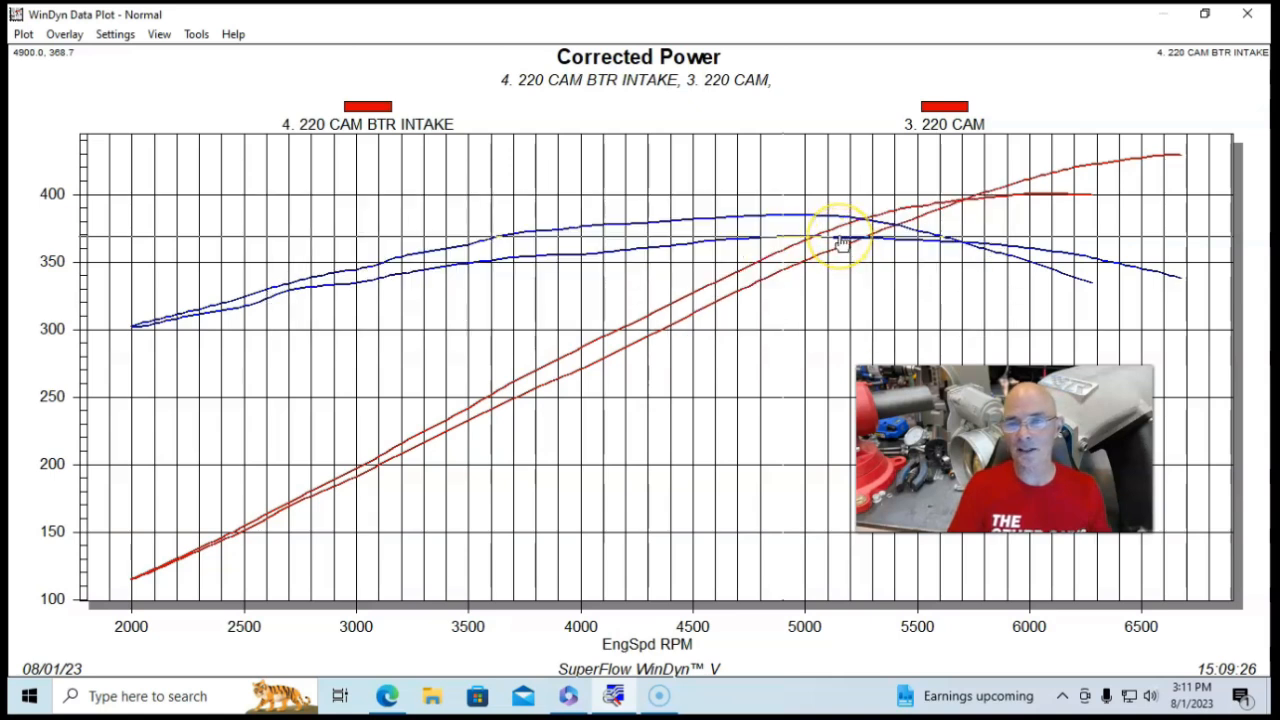
{"action": "mouse_move", "coordinate": [836, 236]}
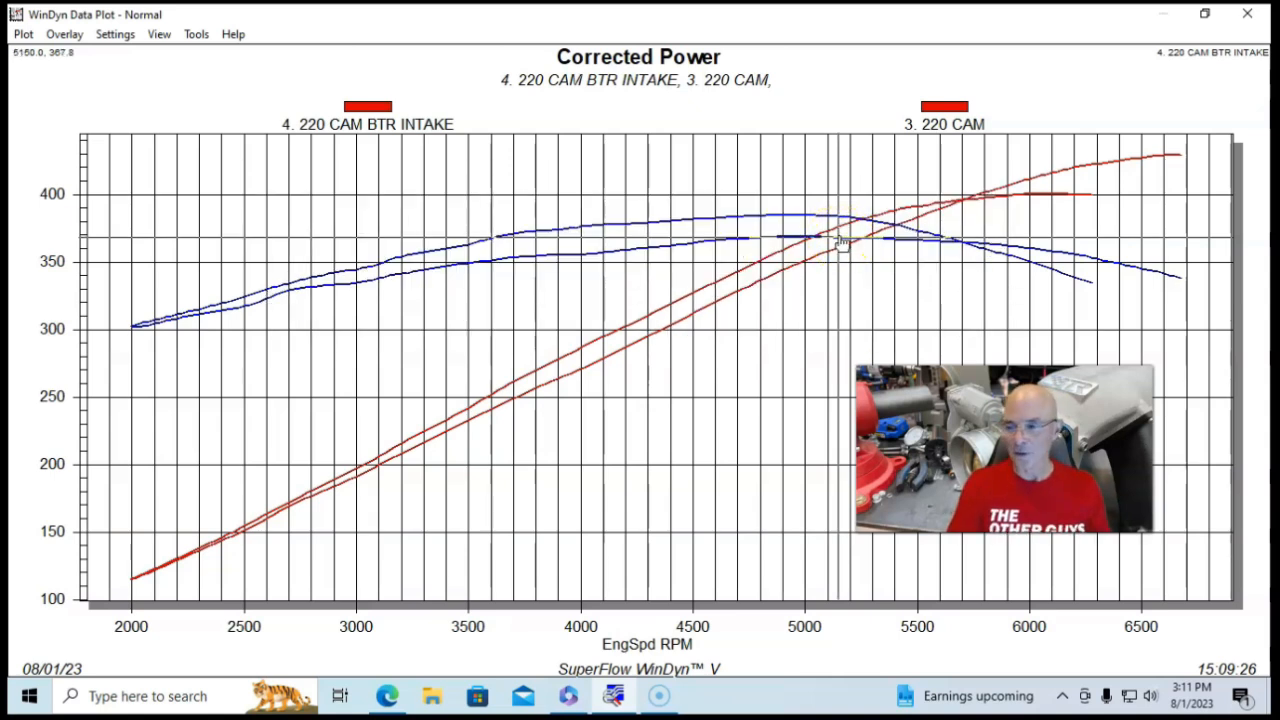